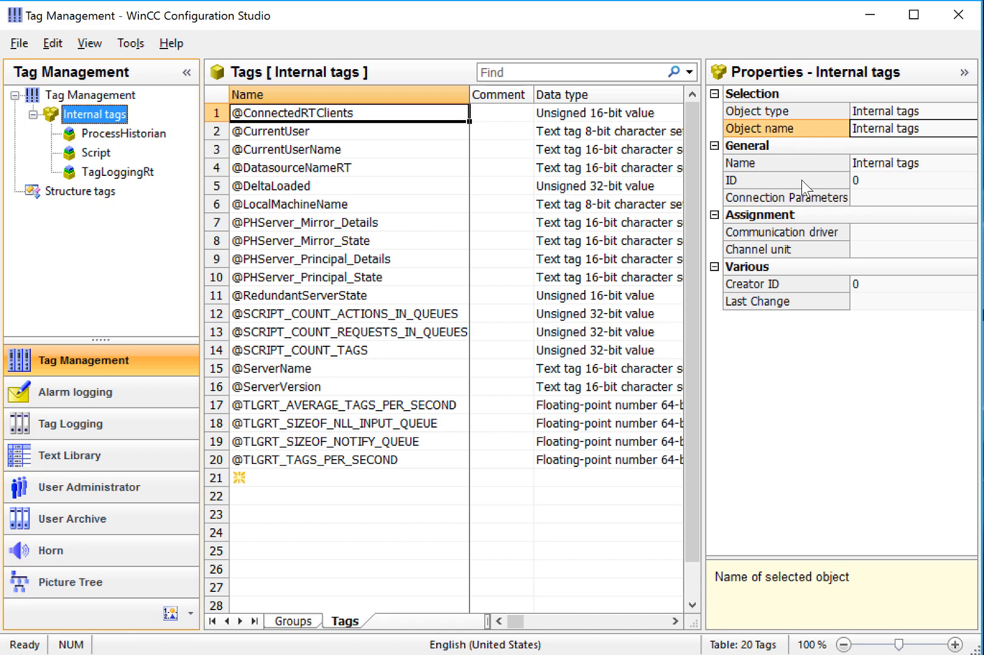
Add the SIMATIC S7 Protocol Suite driver under Tag Management from its context menu
right_click(91, 95)
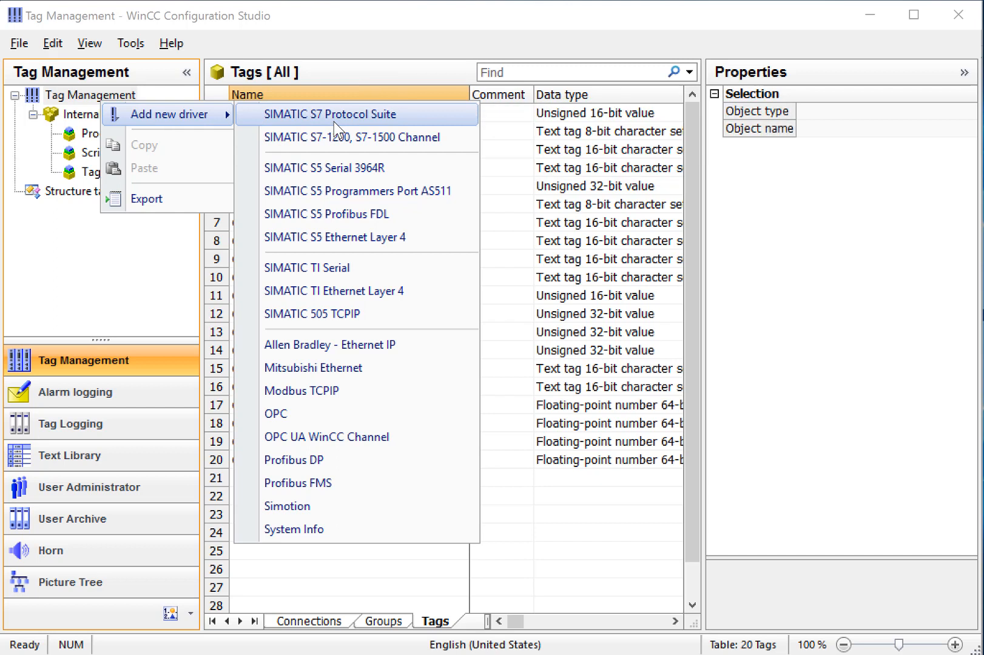
left_click(329, 114)
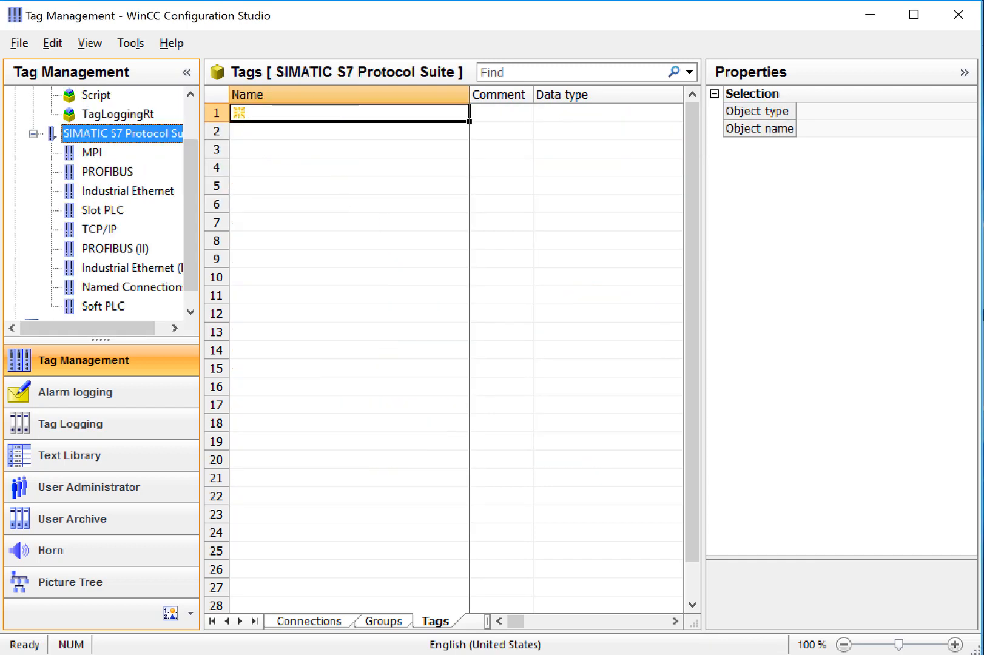